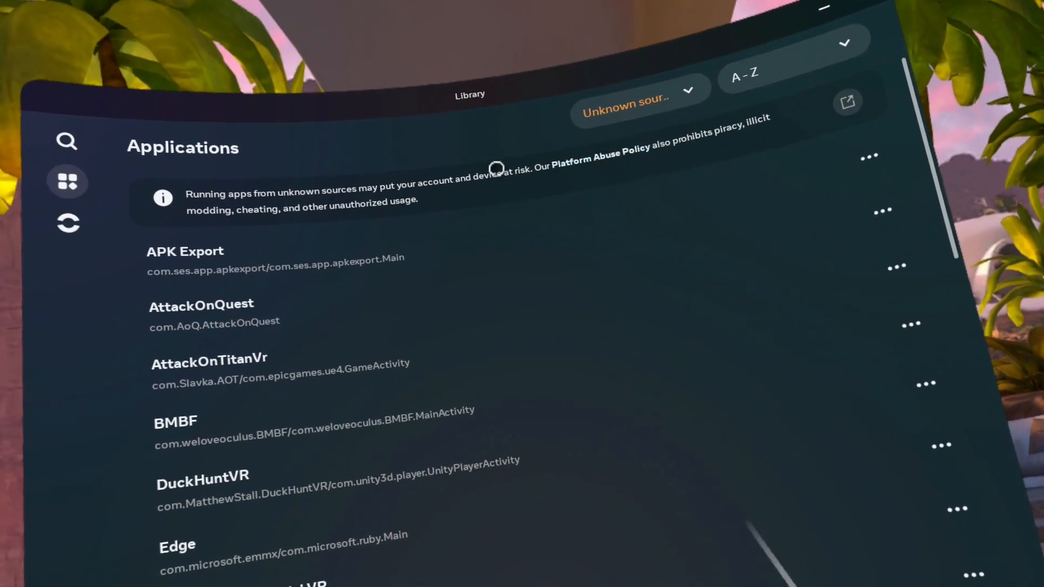
- Launch BMBF from the Library's unknown-sources app list
click(175, 422)
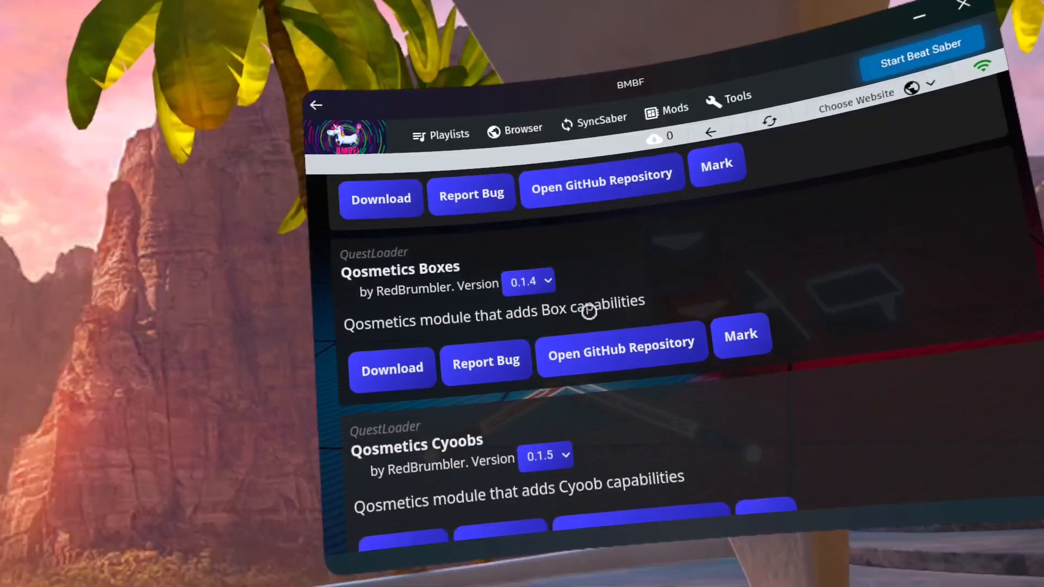
- Queue the Qosmetics Boxes and Qosmetics Cyoobs modules for download in BMBF's Browser
scroll(down, 3)
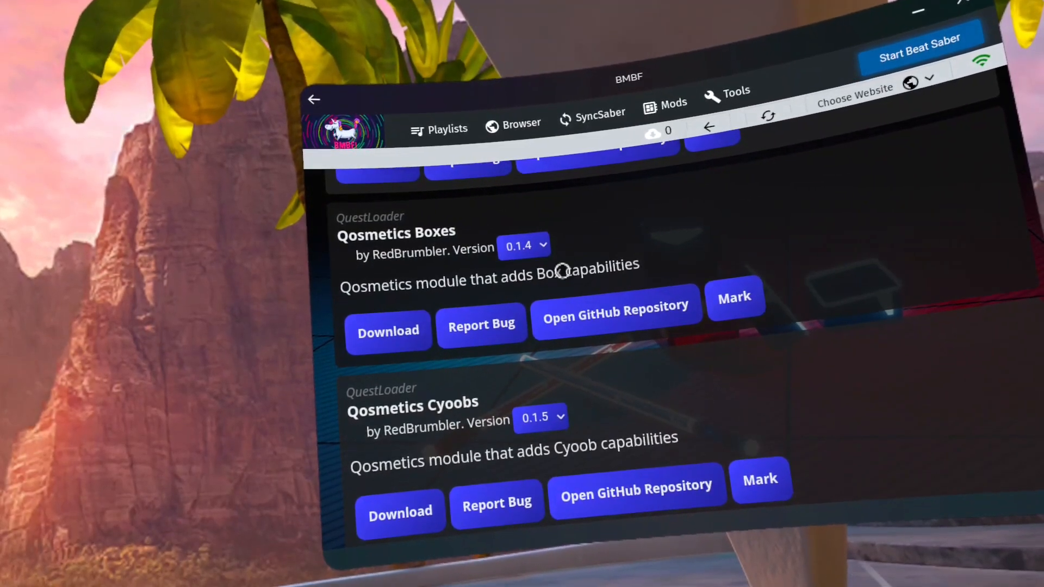
click(387, 332)
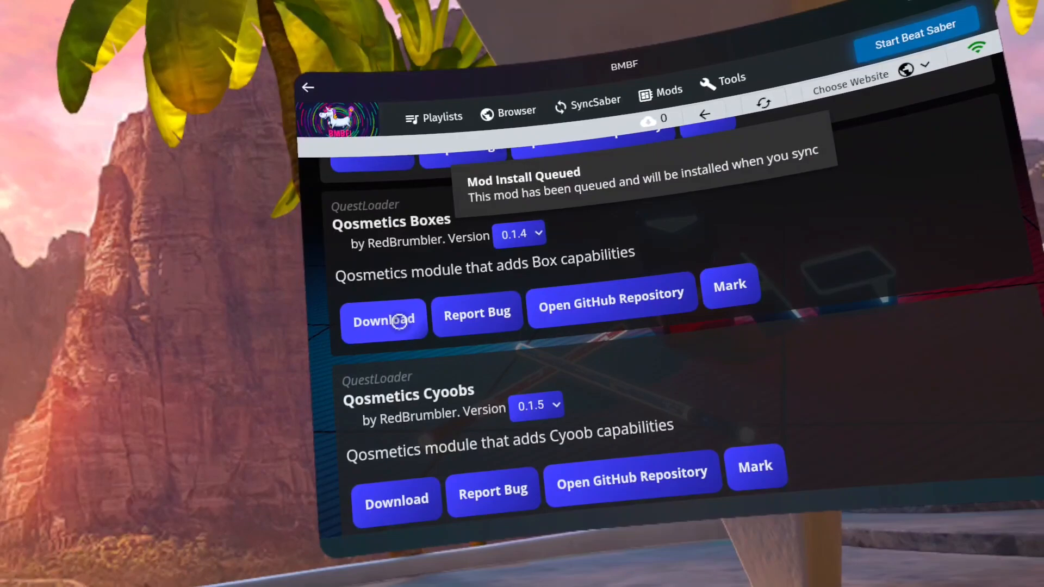
click(384, 320)
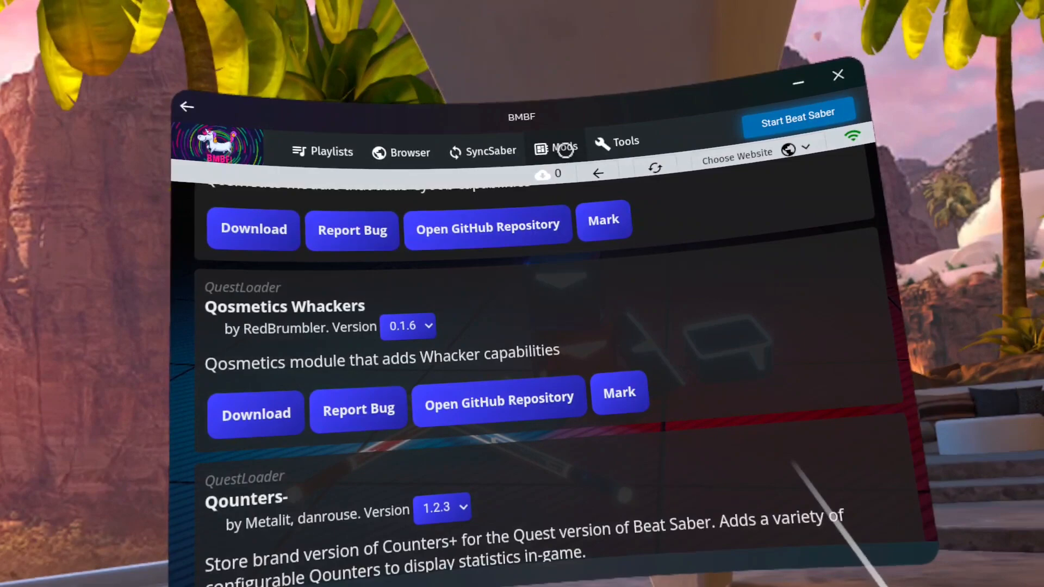
- Enable Qosmetics Core in the Mods list and review the Whackers, Cyoobs and Boxes modules
click(564, 141)
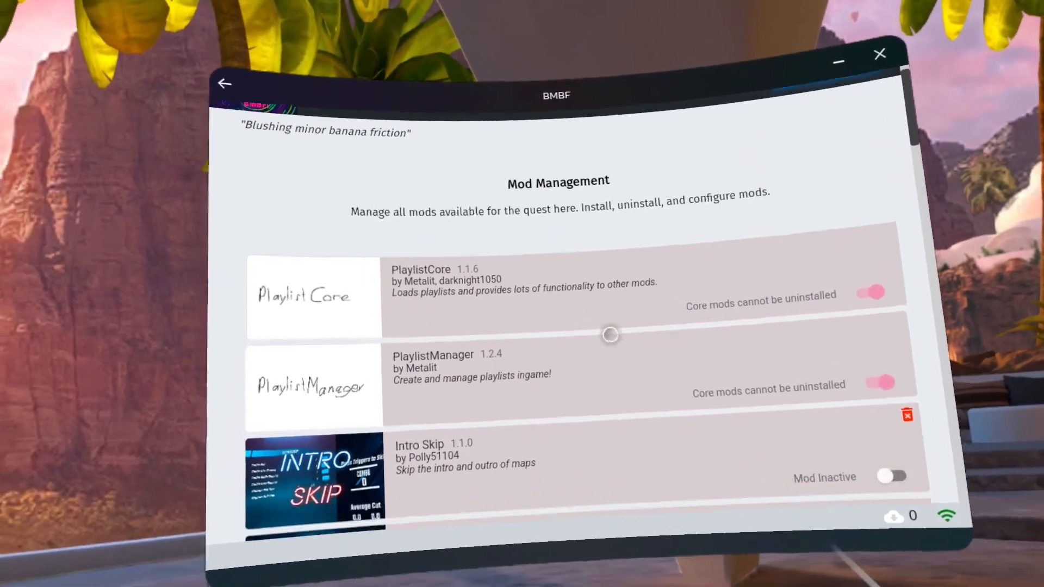
scroll(down, 3)
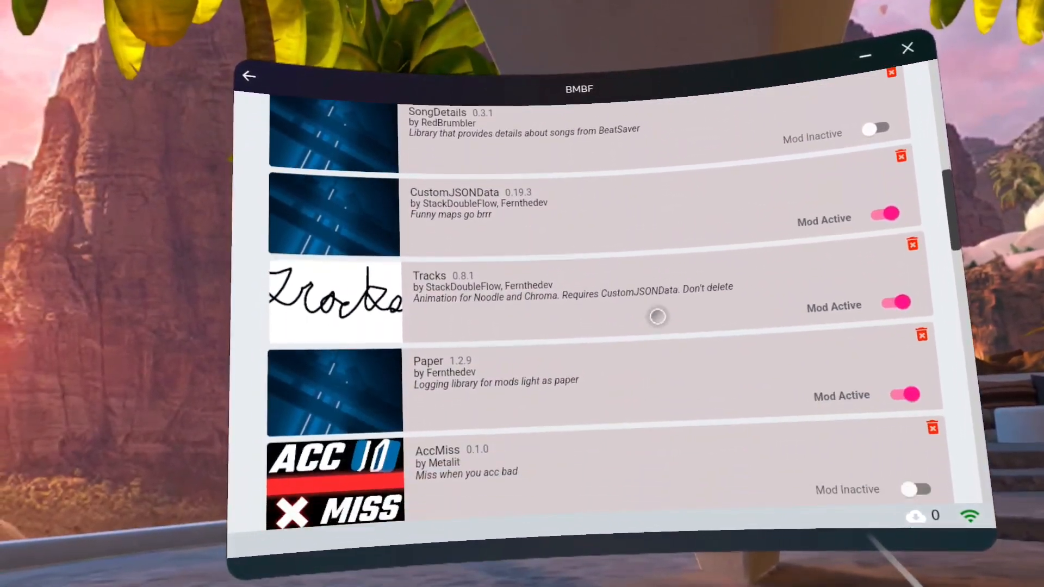
scroll(down, 3)
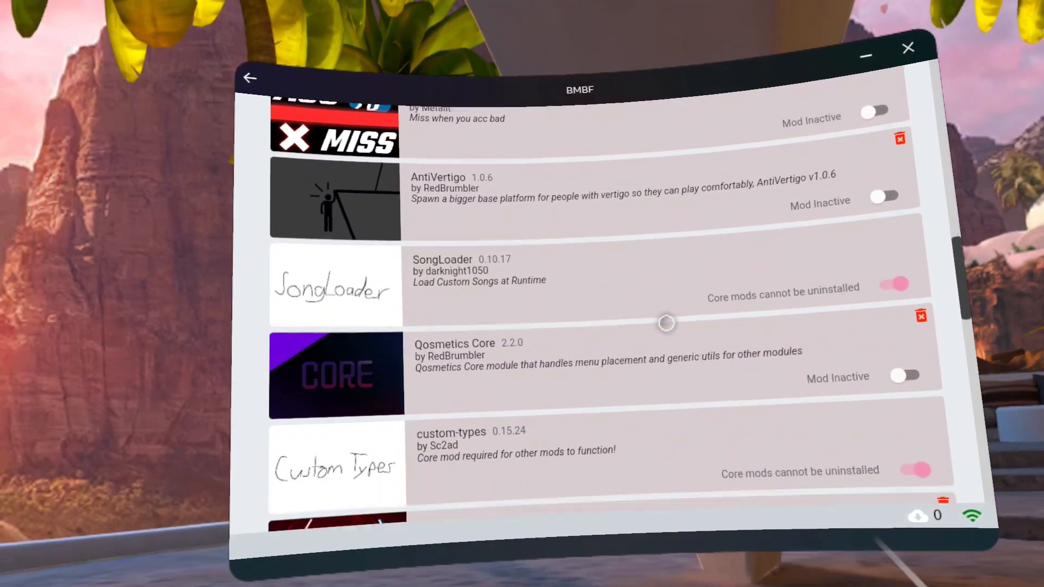
scroll(down, 3)
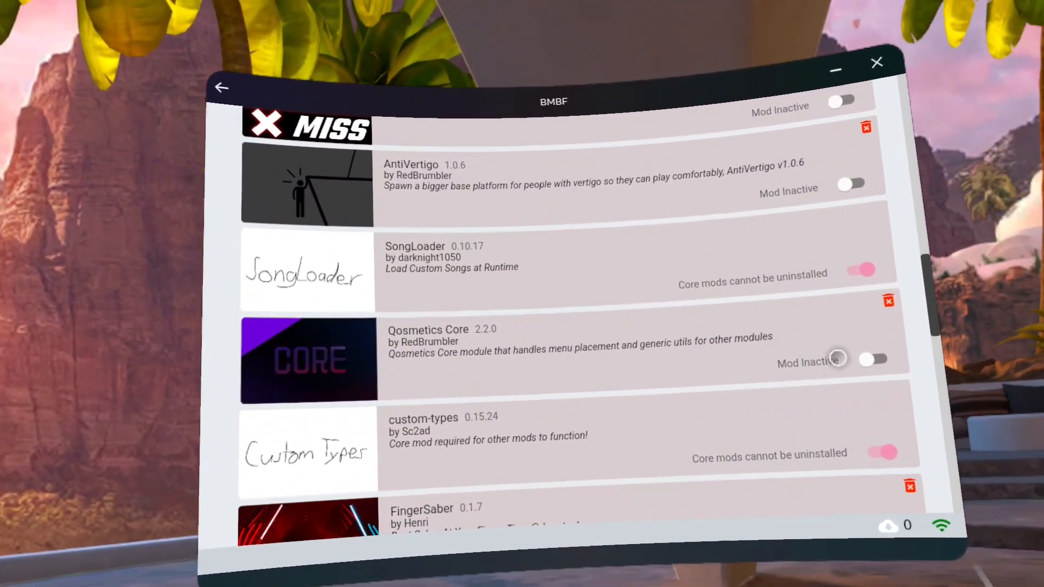
click(873, 360)
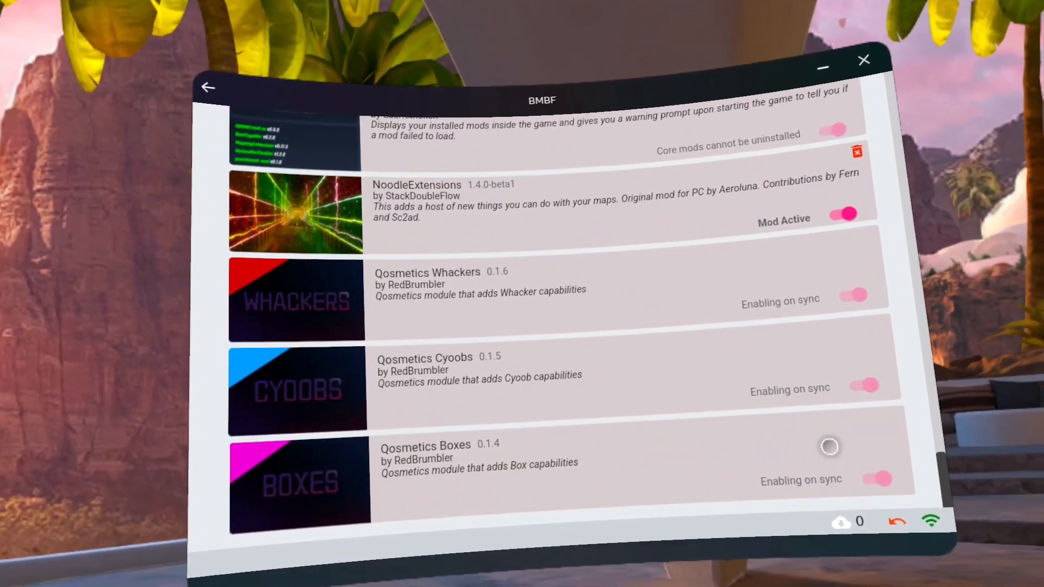
scroll(up, 3)
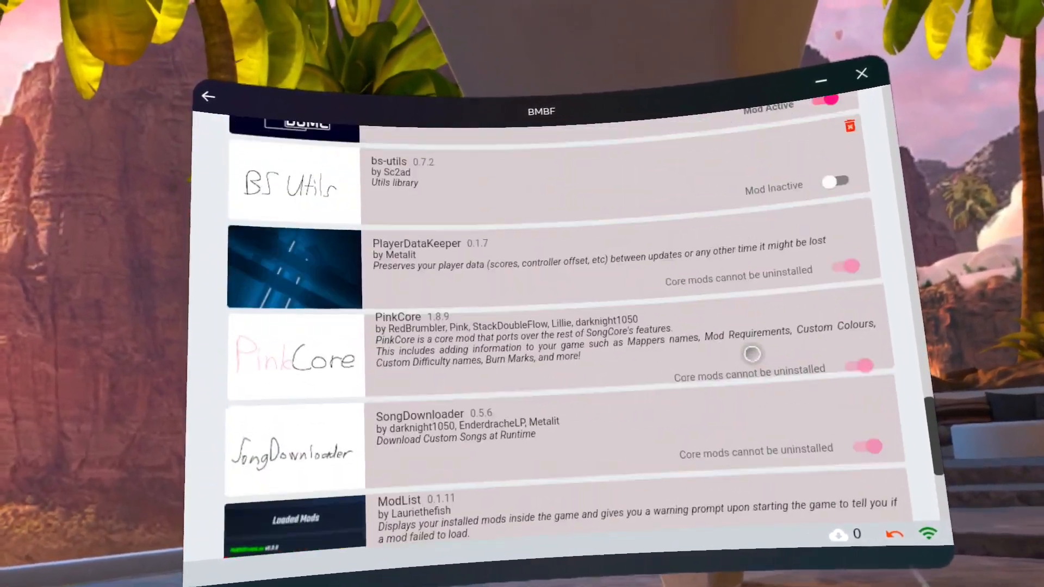
scroll(down, 3)
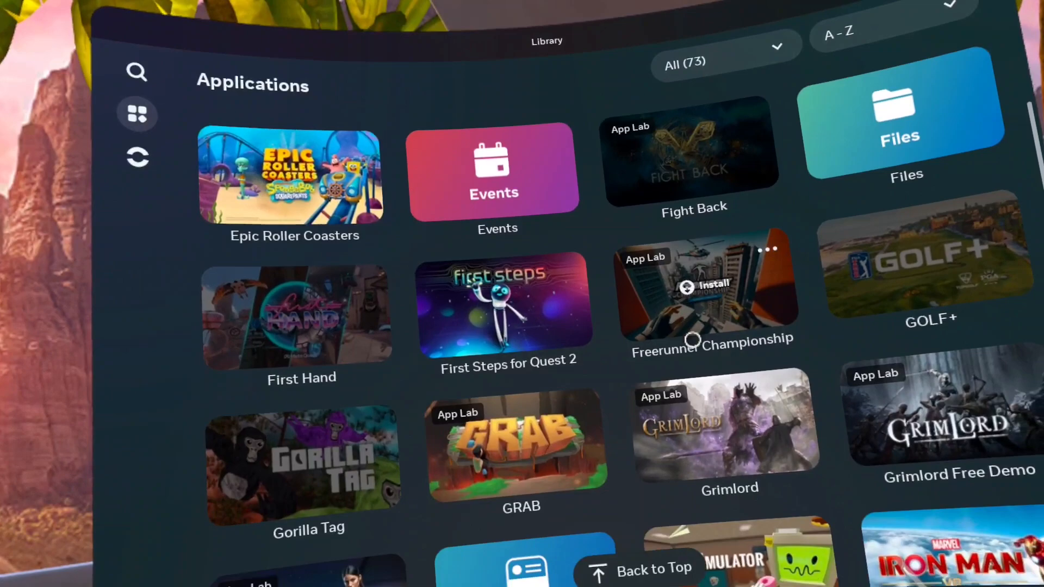
- Search Google for cx file explorer in Meta Quest Browser and open the cxfileexplorer.com APK site
scroll(down, 3)
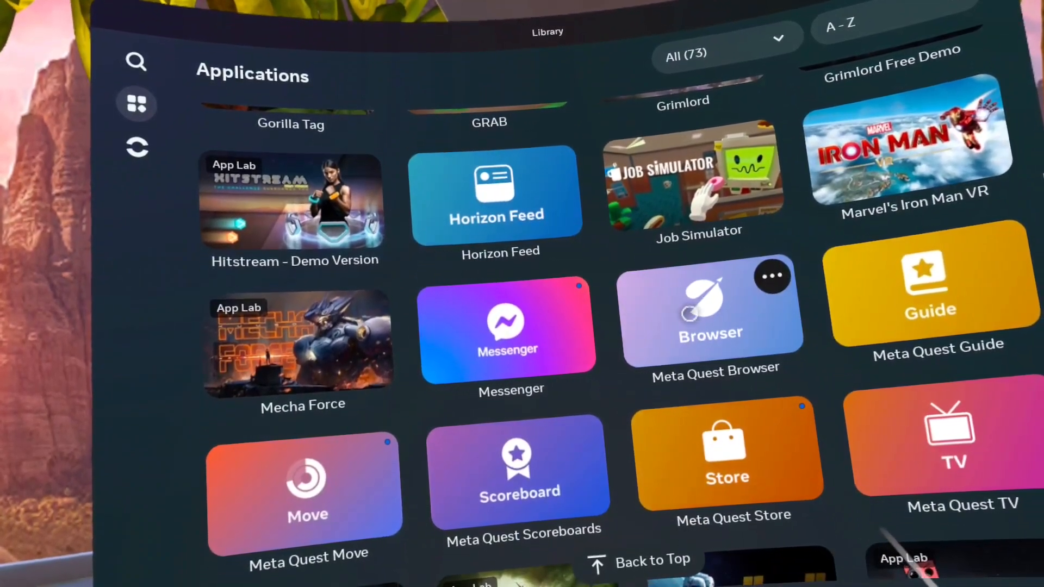
click(710, 313)
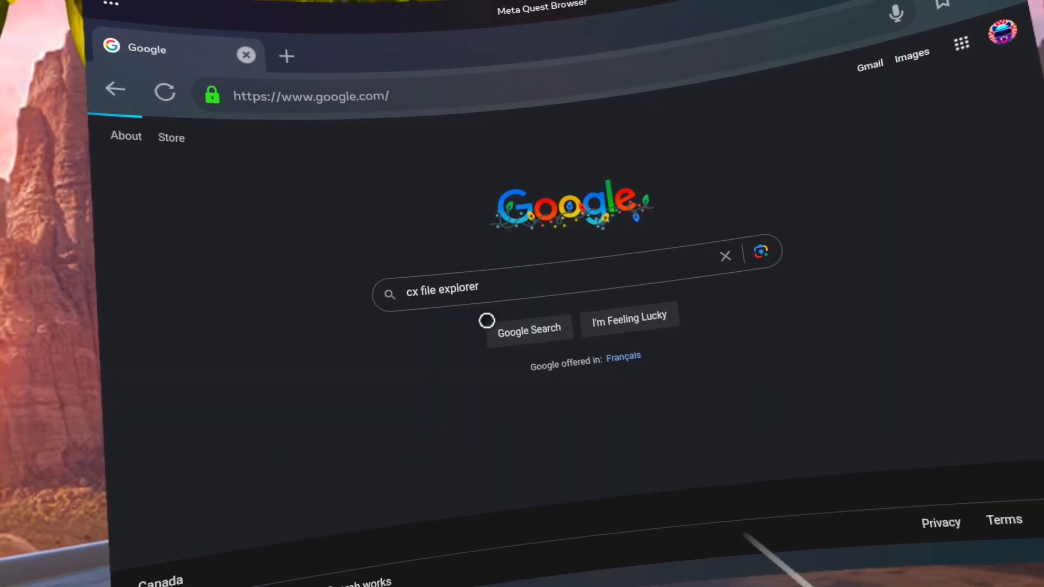
click(529, 328)
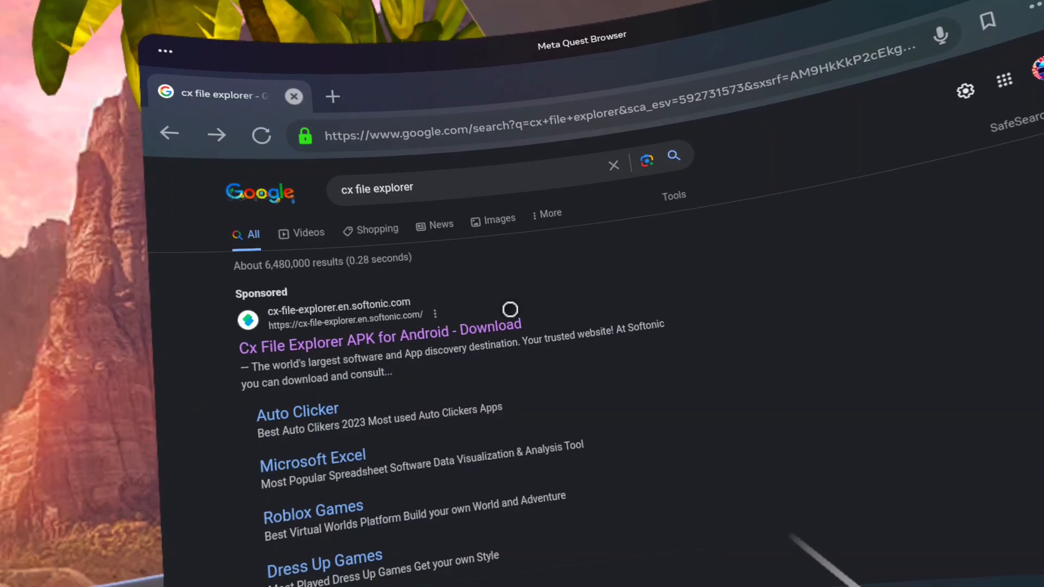
scroll(down, 3)
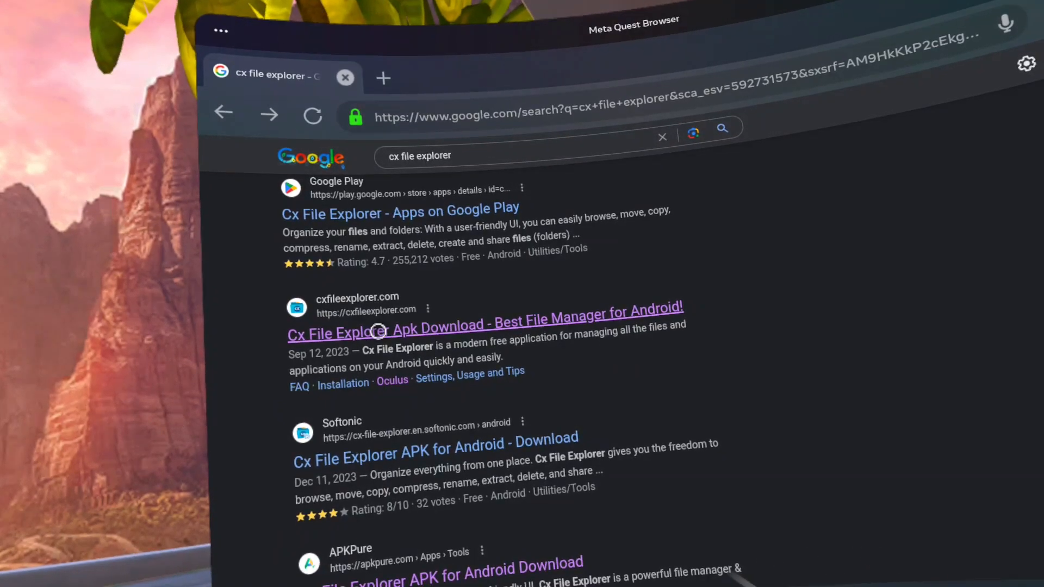
click(373, 326)
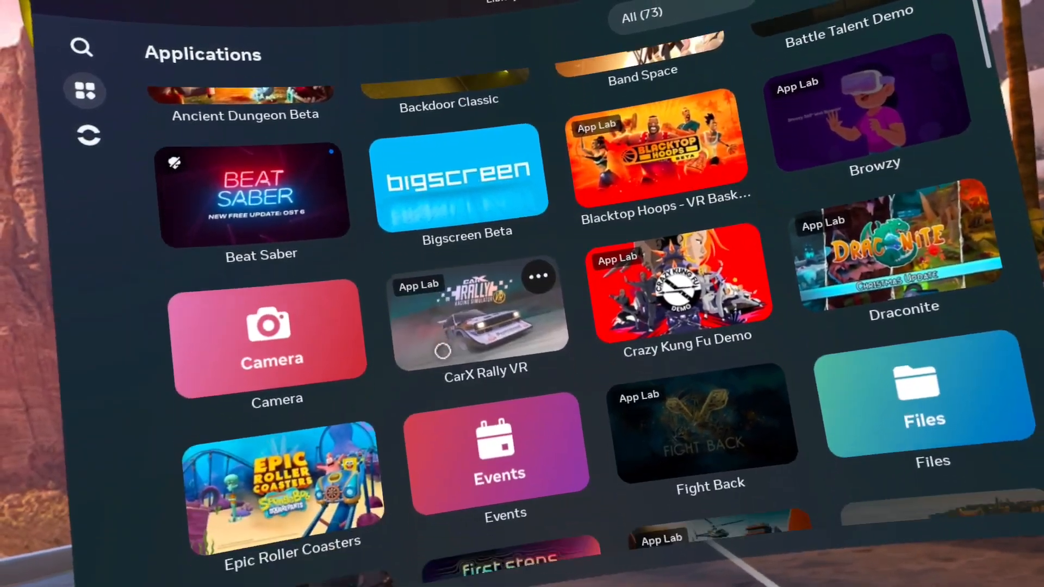
- Launch Mobile VR Station and browse Local Files to reach the Quest 2 storage picker
scroll(down, 3)
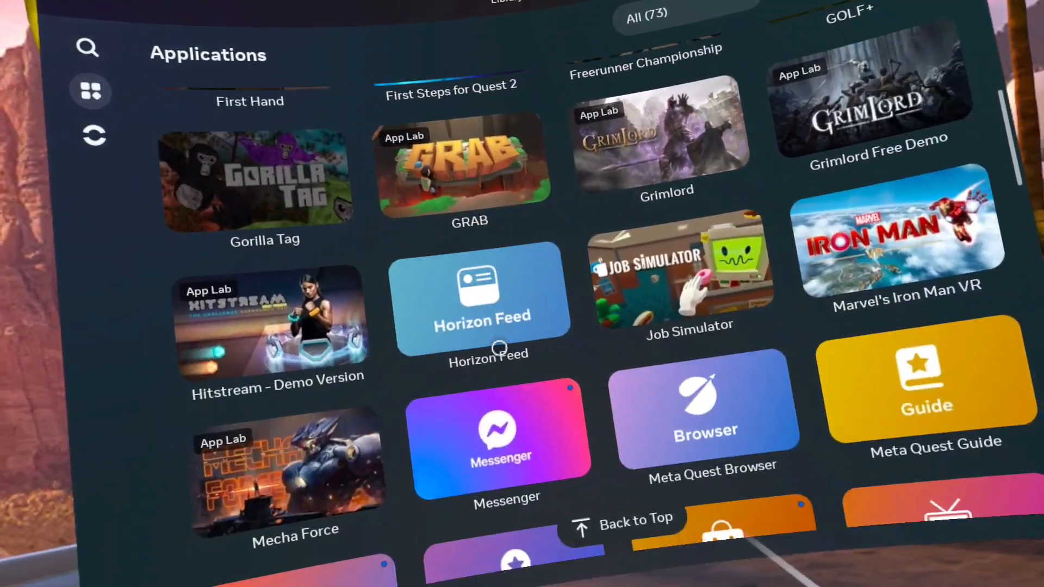
scroll(down, 3)
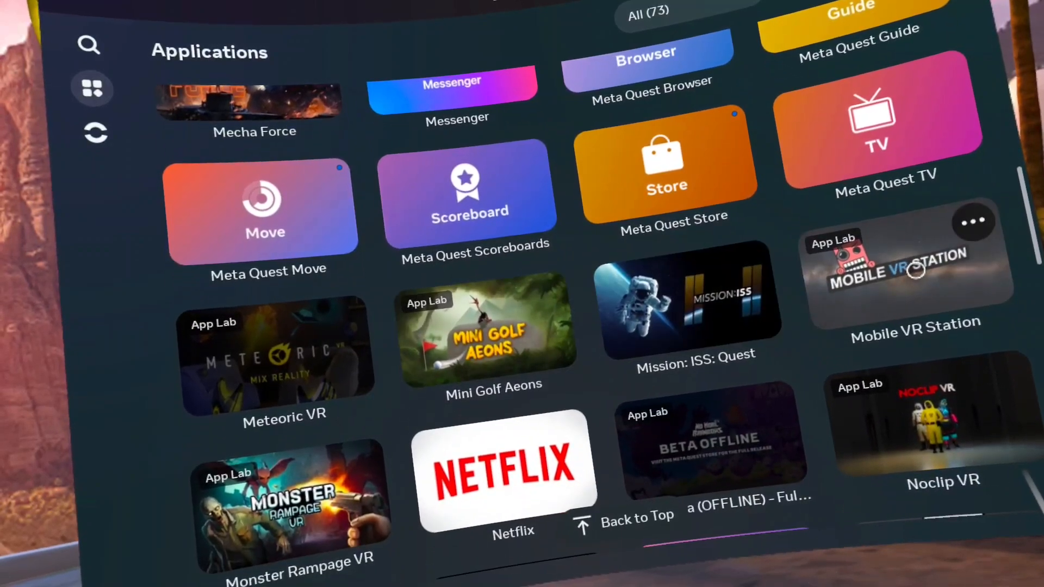
click(910, 275)
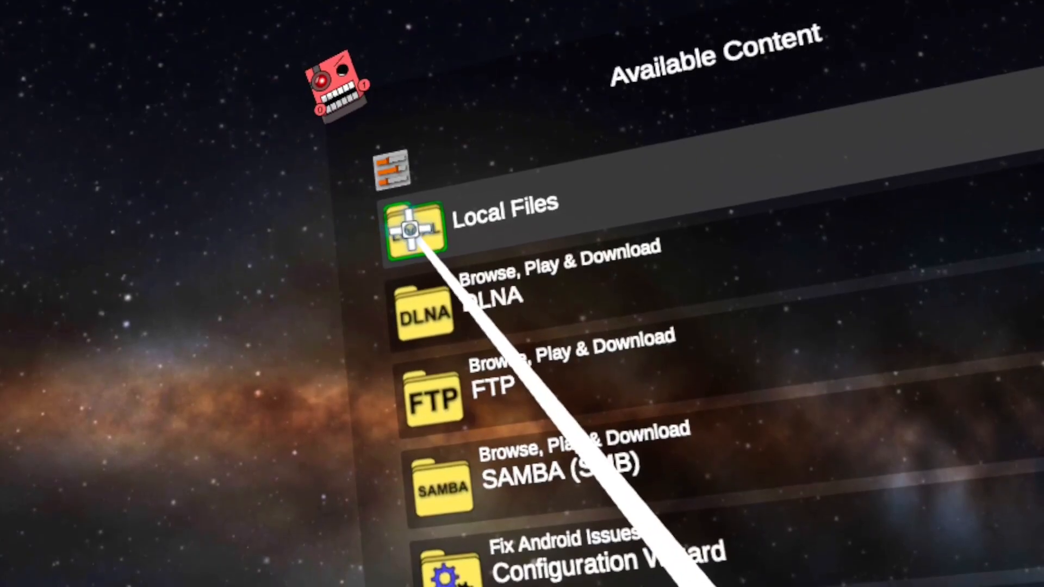
click(414, 226)
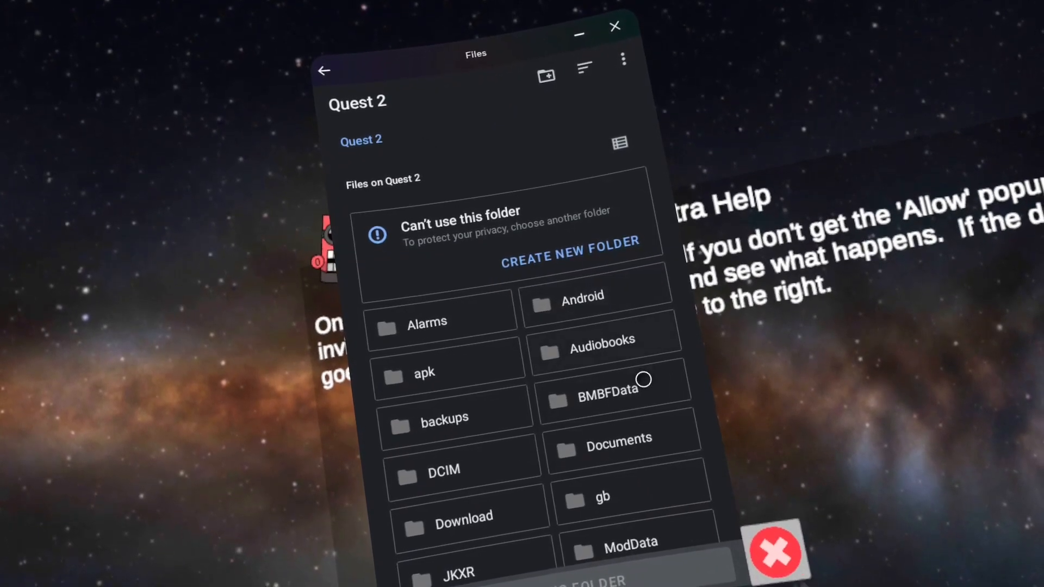
- Install Cx File Explorer from the APK in the Download folder and launch it
click(465, 515)
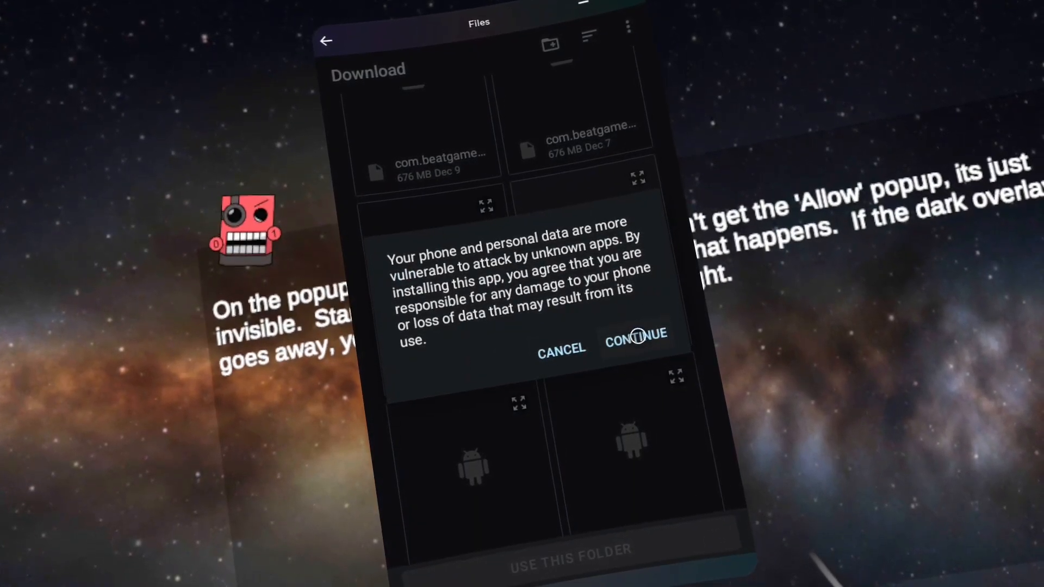
click(635, 339)
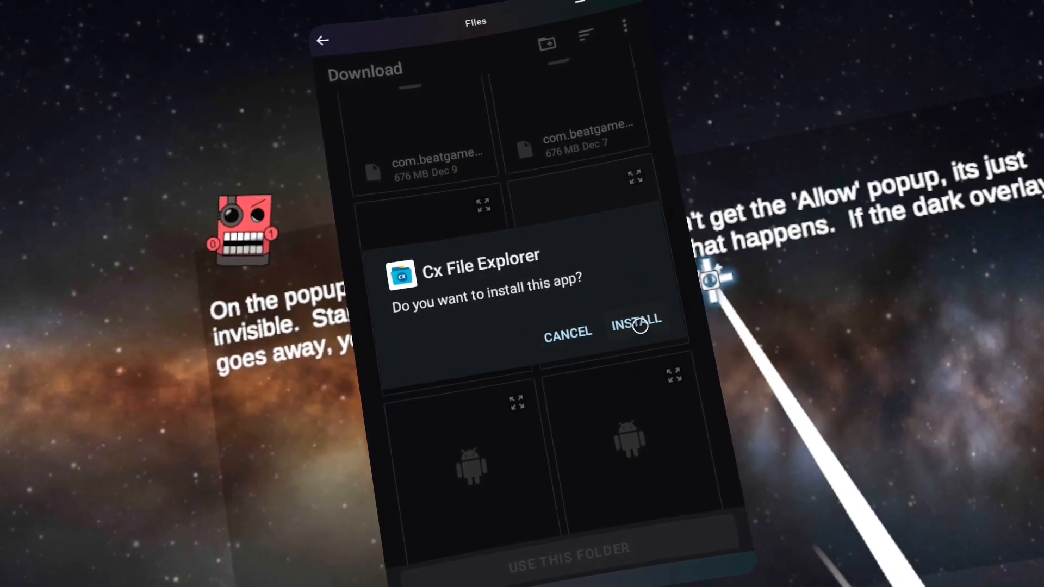
click(634, 326)
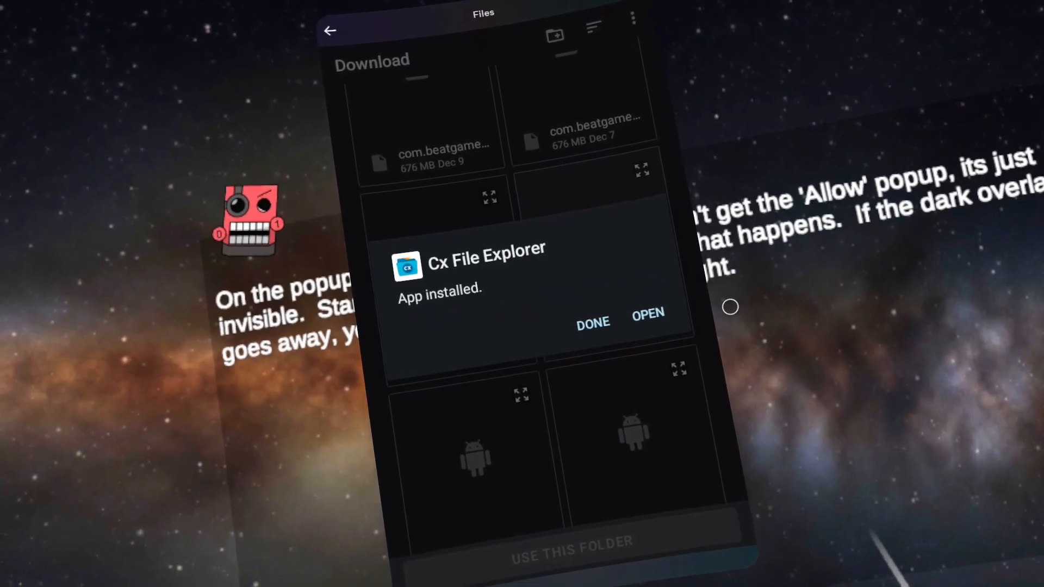
click(592, 323)
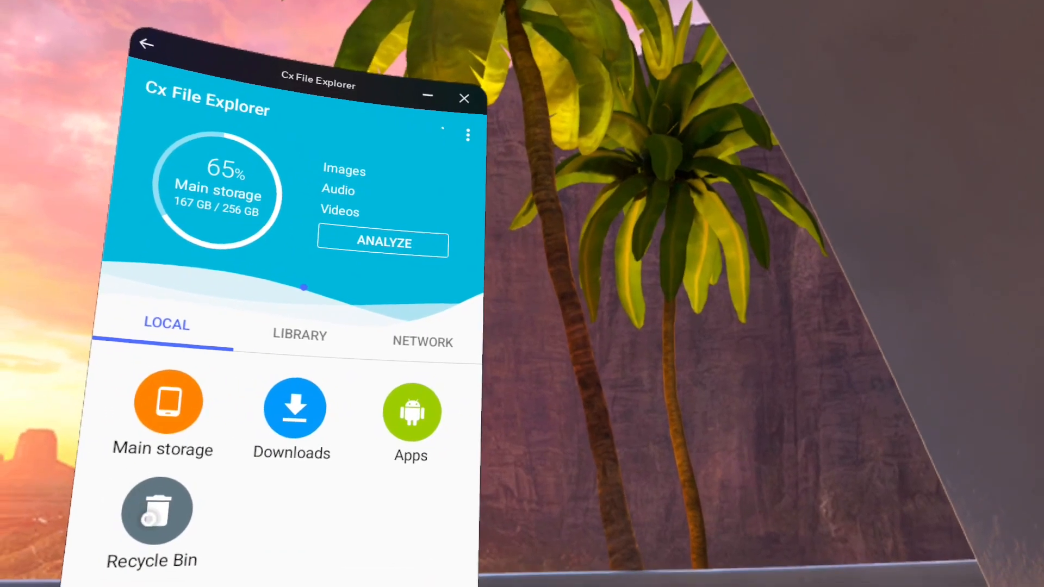
- Return to the Library's unknown-sources list to confirm Cx File Explorer is installed
click(157, 509)
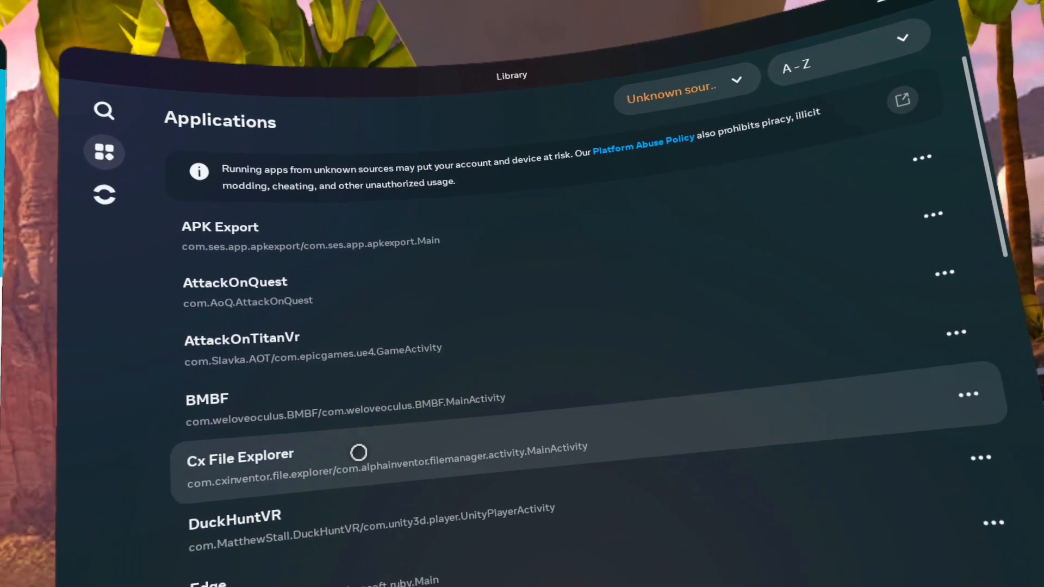
- Search SideQuest for Discord and start sideloading it onto the headset
scroll(down, 3)
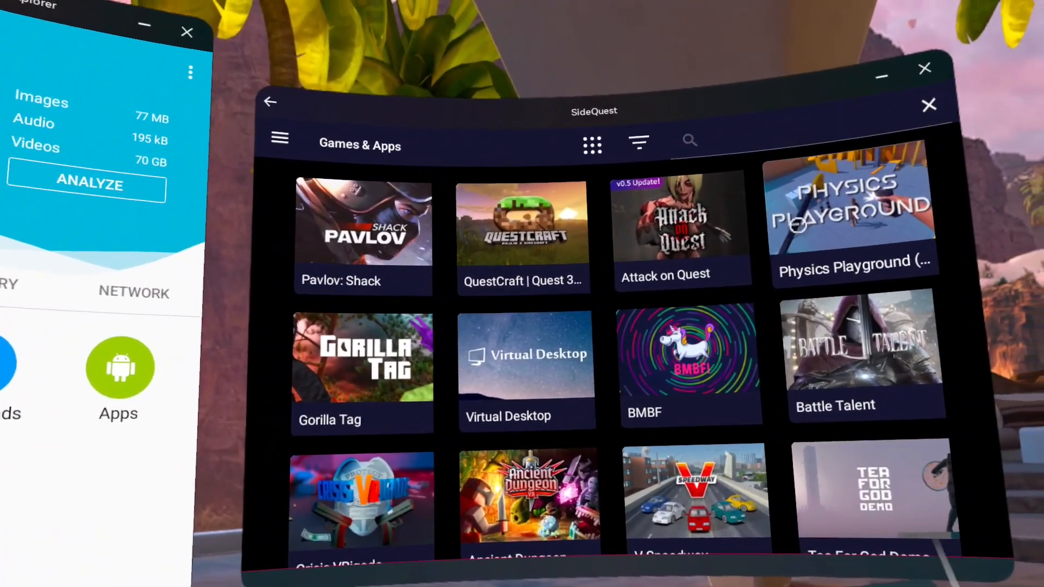
text(dis)
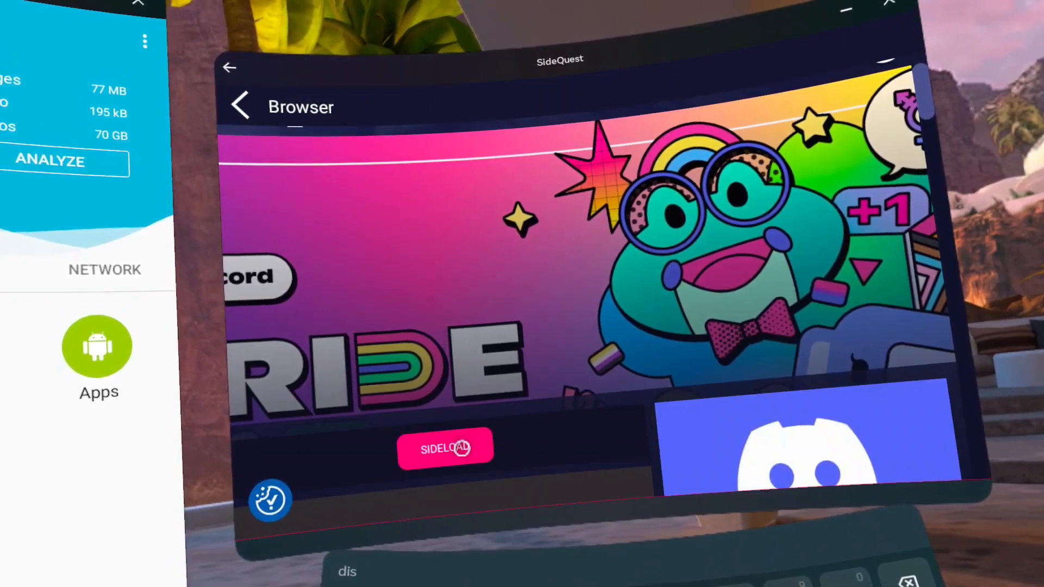
click(445, 449)
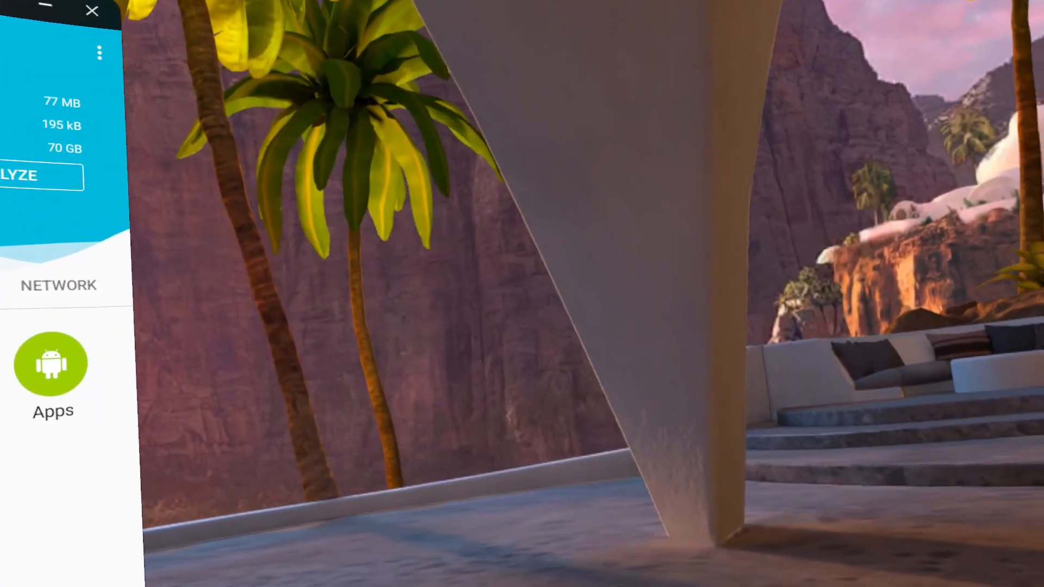
- Launch Discord from the App Library
click(52, 365)
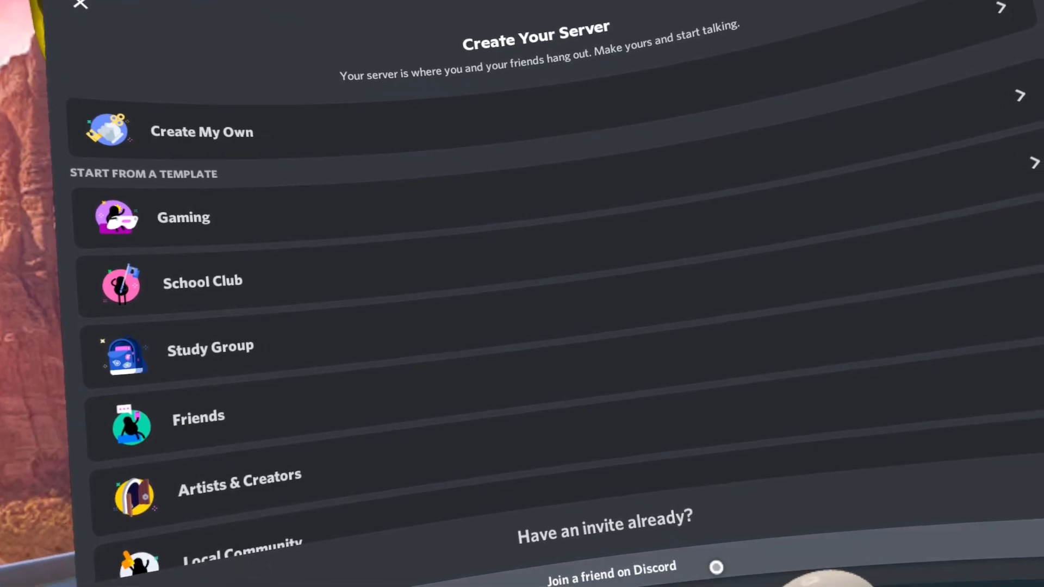
- Join the Qosmetics Discord server by pasting the invite link
click(611, 569)
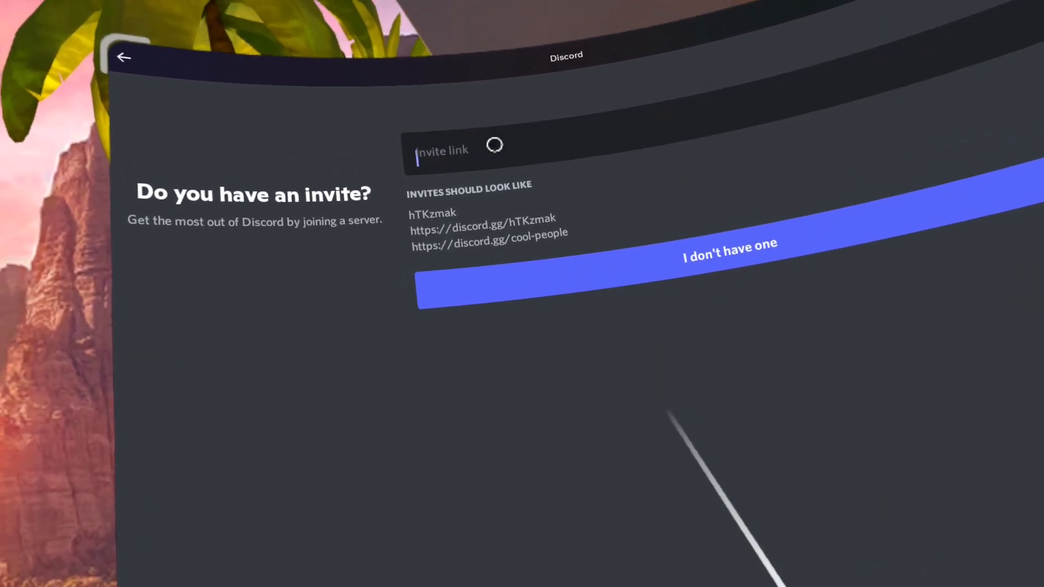
right_click(441, 151)
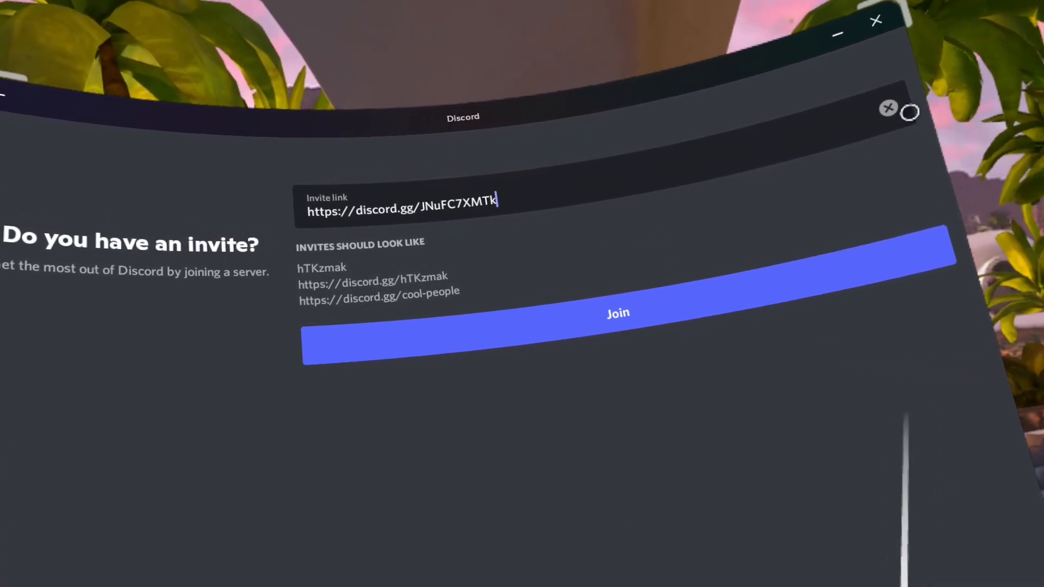
click(618, 314)
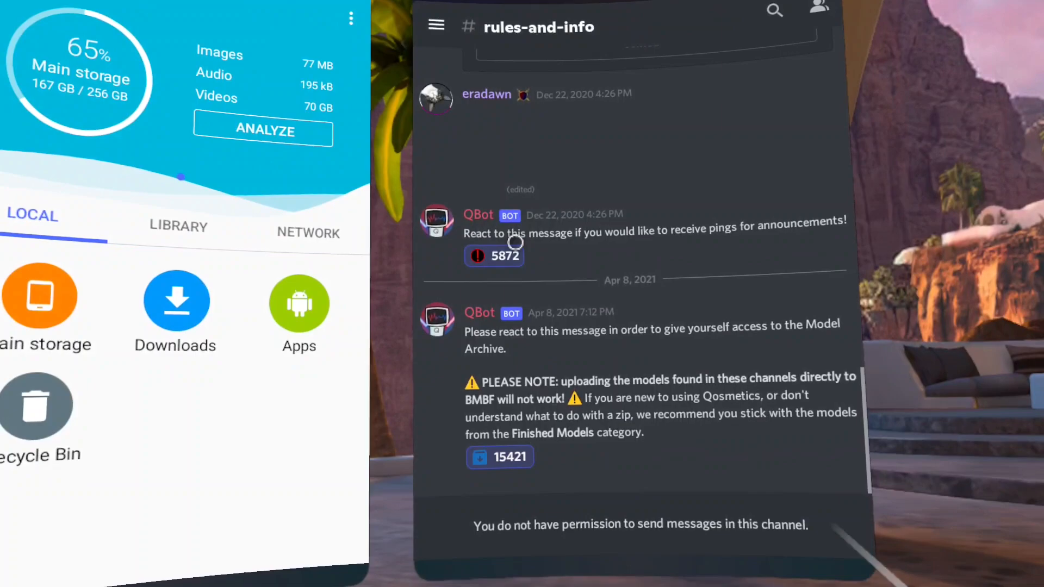
- Switch to the #whackers channel from the Qosmetics server's channel list
click(437, 26)
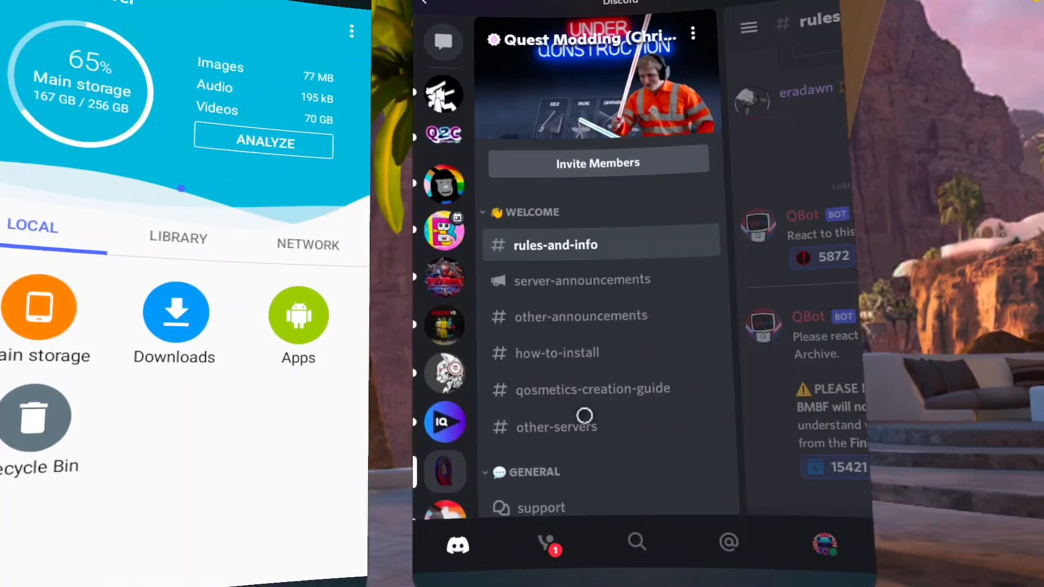
scroll(down, 3)
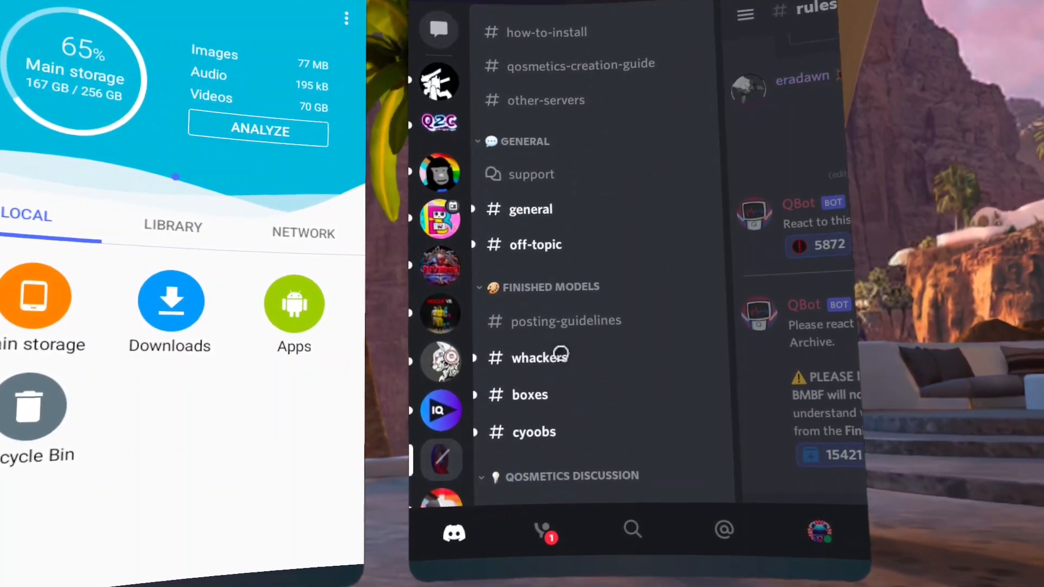
click(540, 357)
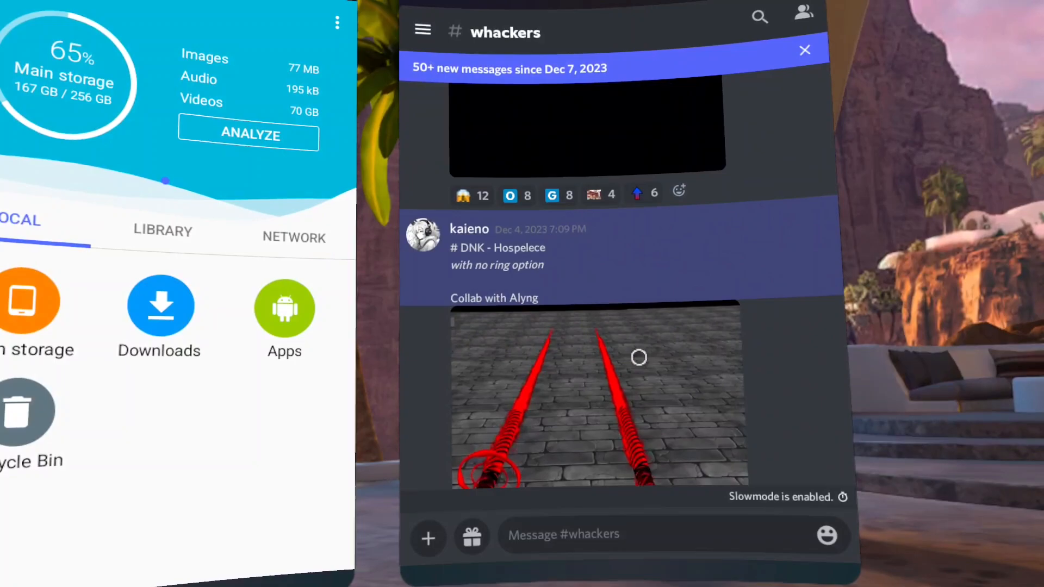
- Find the Darth Vader ESB post and download its Darth_Vader_ESB.whacker attachment
scroll(down, 3)
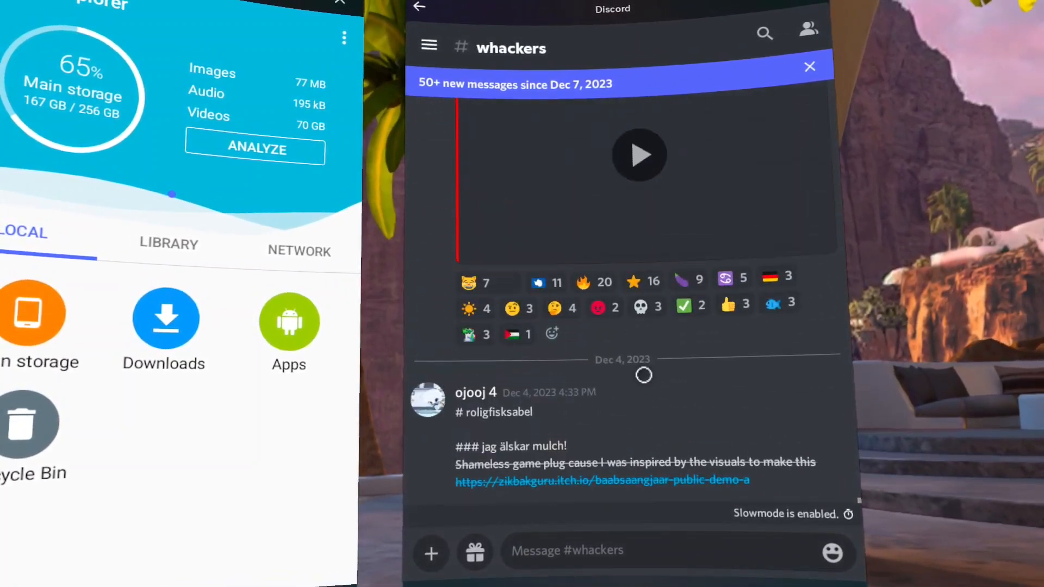
scroll(down, 3)
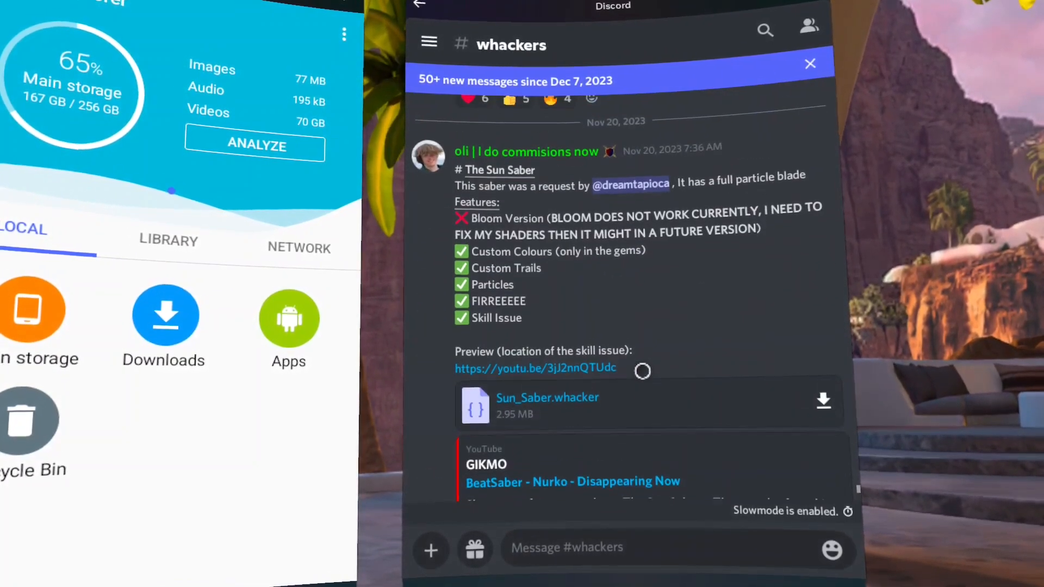
scroll(down, 3)
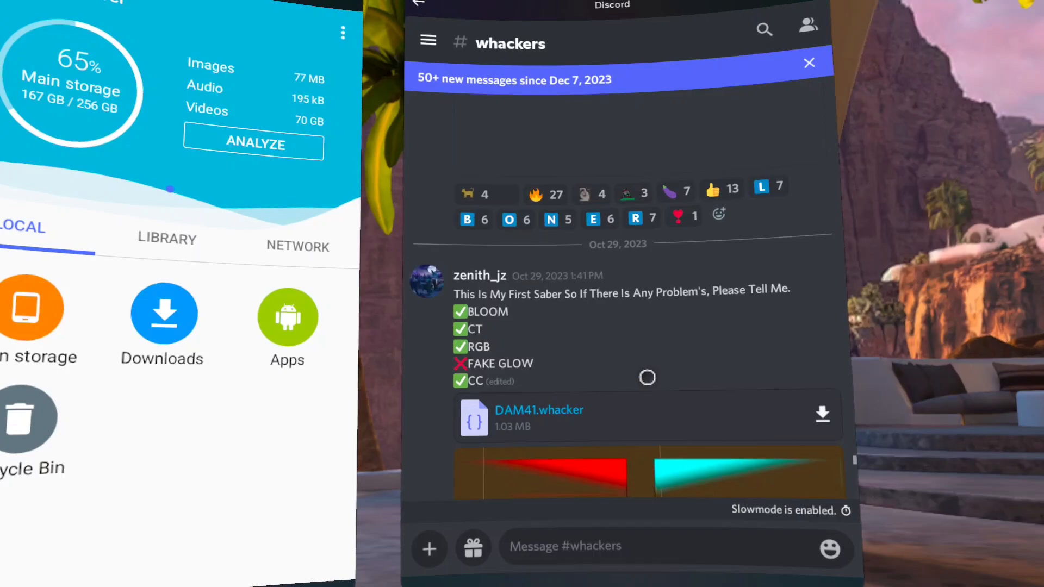
scroll(down, 3)
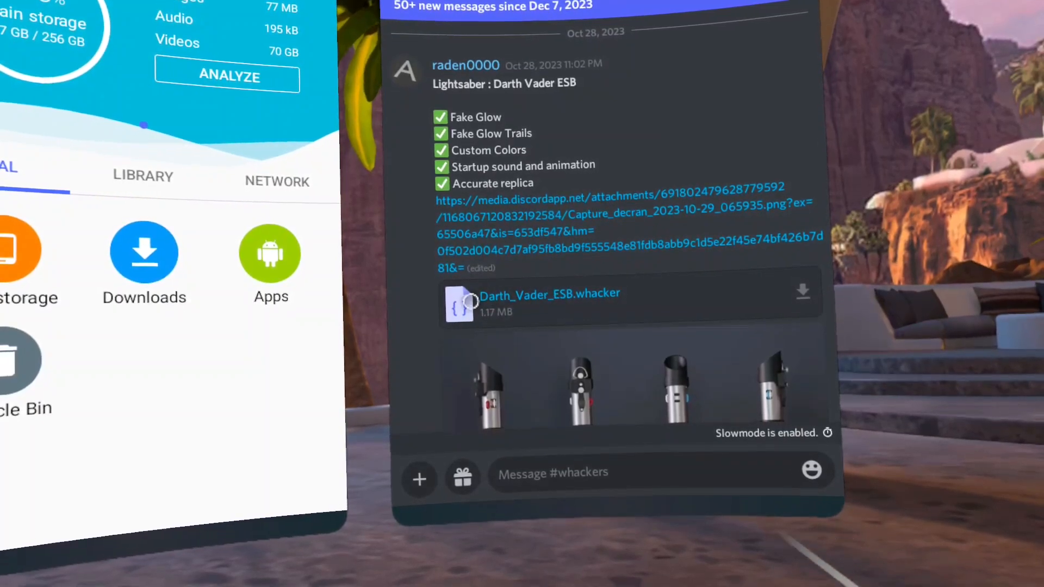
click(802, 289)
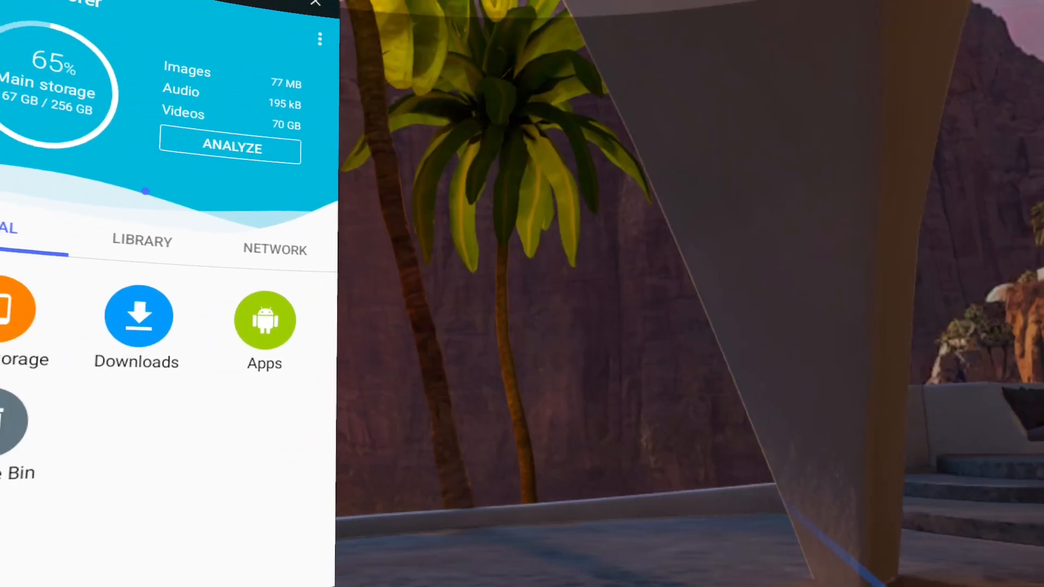
- In Downloads, pick up Darth_Vader_ESB.whacker for copying toward Beat Saber's ModData folder
click(137, 319)
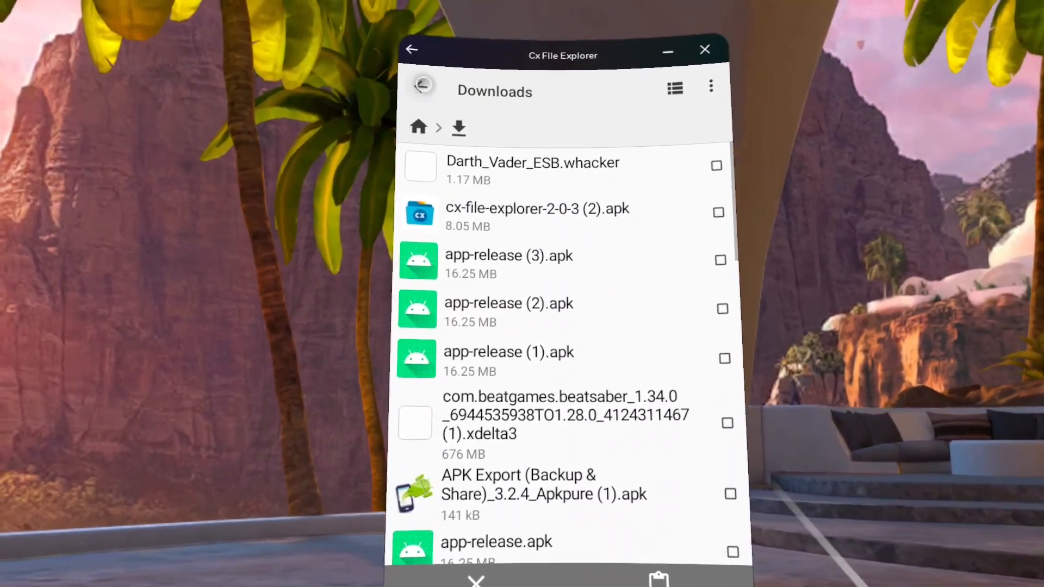
click(422, 85)
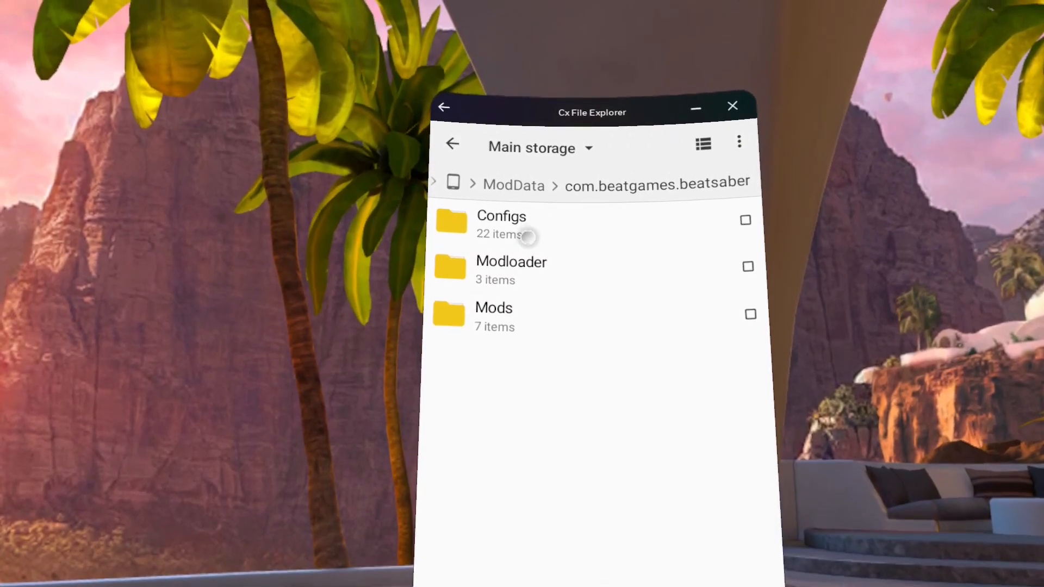
- Paste Darth_Vader_ESB.whacker into Mods > Qosmetics > Whackers
click(494, 307)
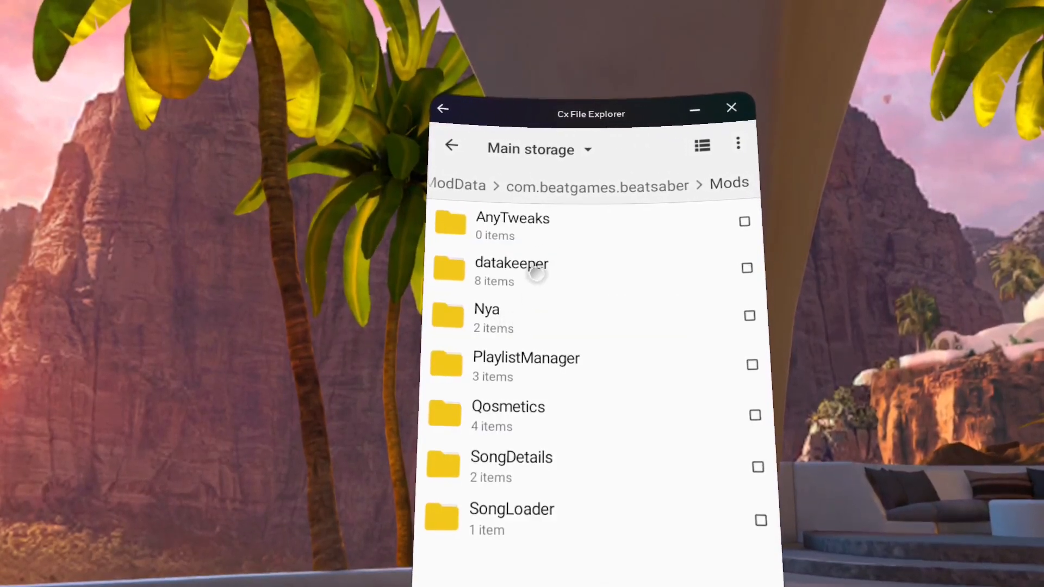
click(508, 405)
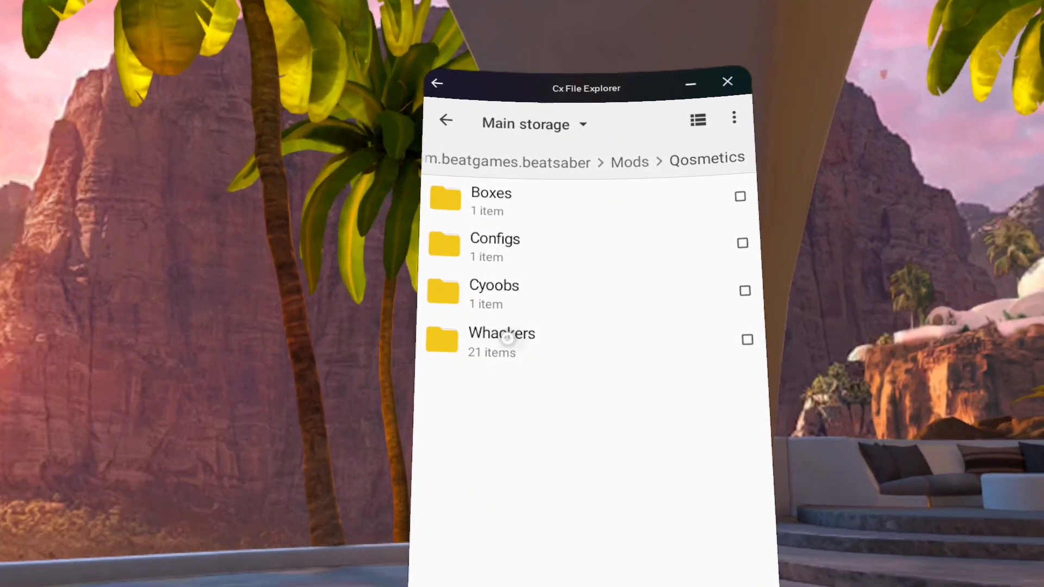
double_click(502, 340)
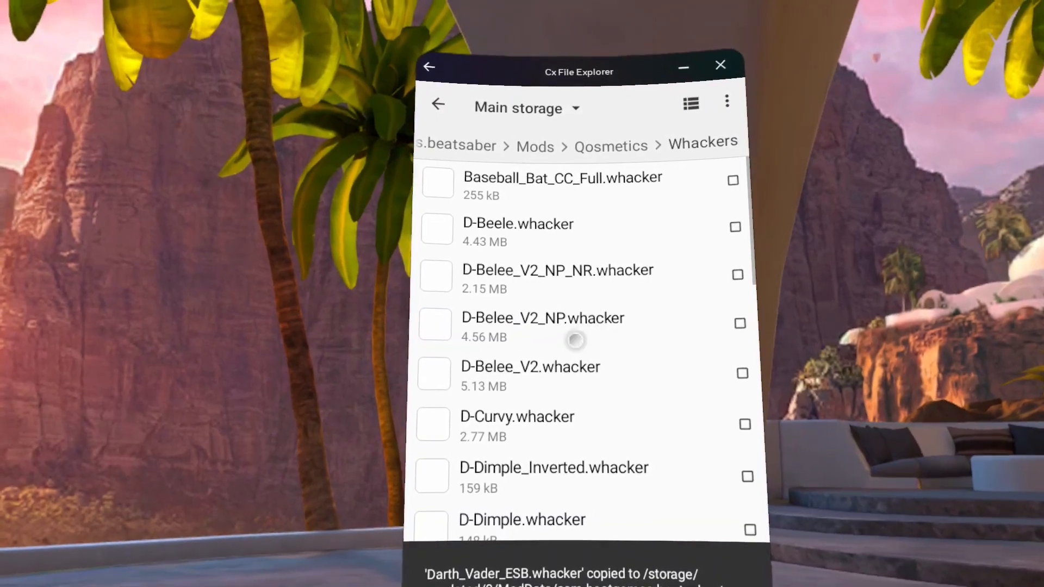
scroll(down, 3)
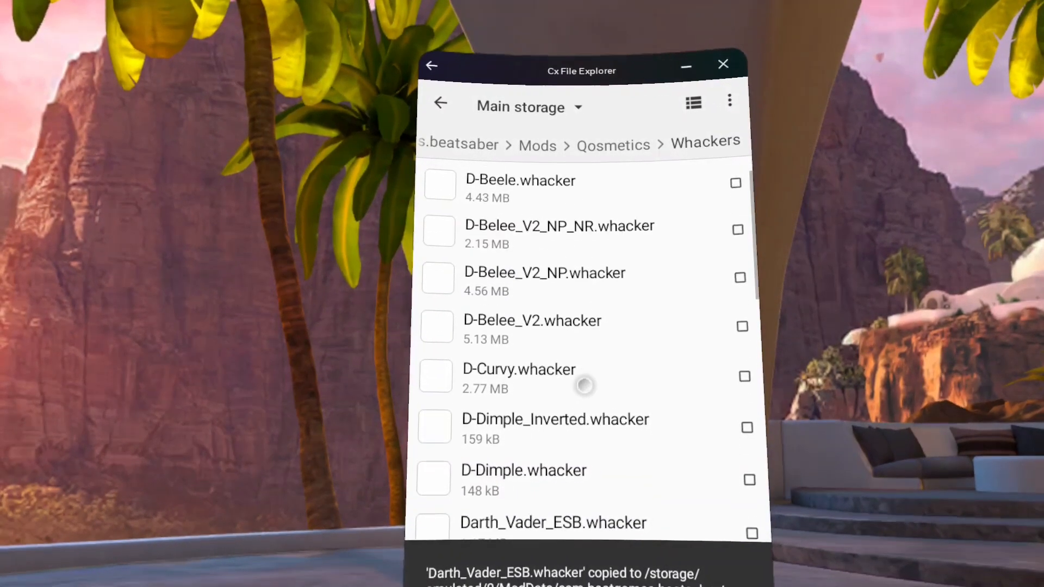
scroll(down, 3)
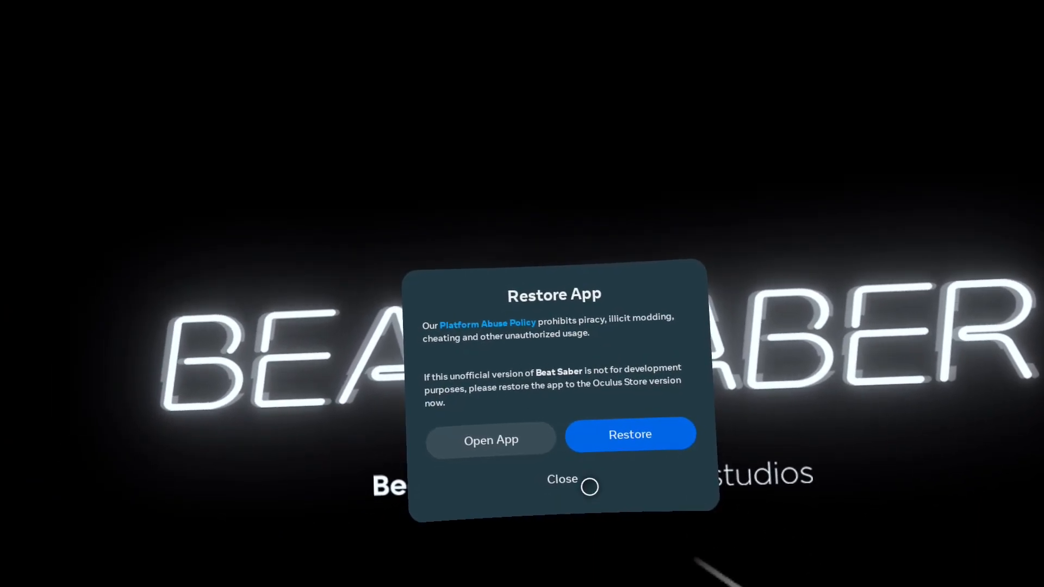
- Dismiss the Restore App warning and reach the Qosmetics whacker selection list
click(562, 479)
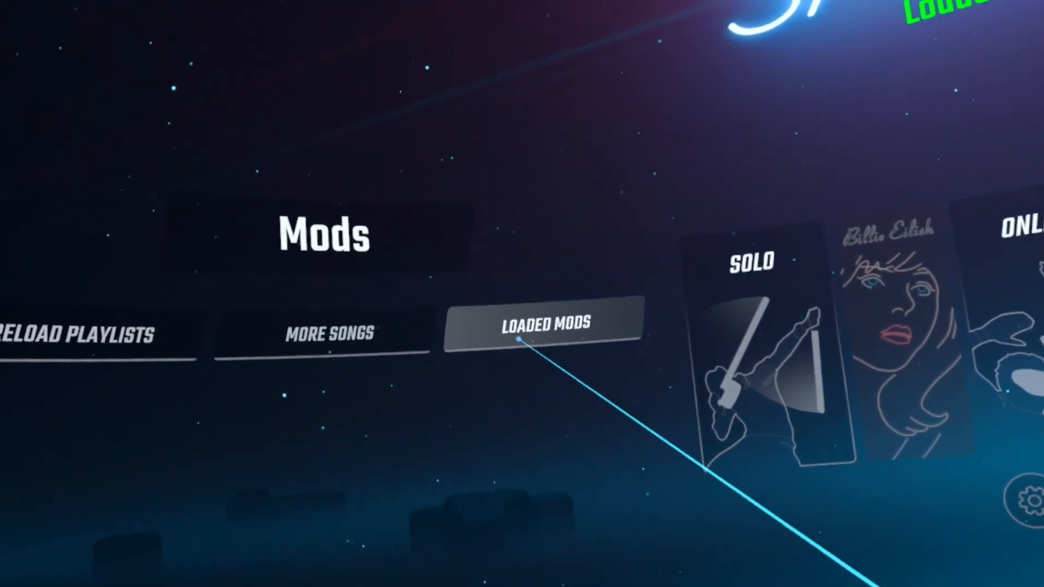
click(542, 326)
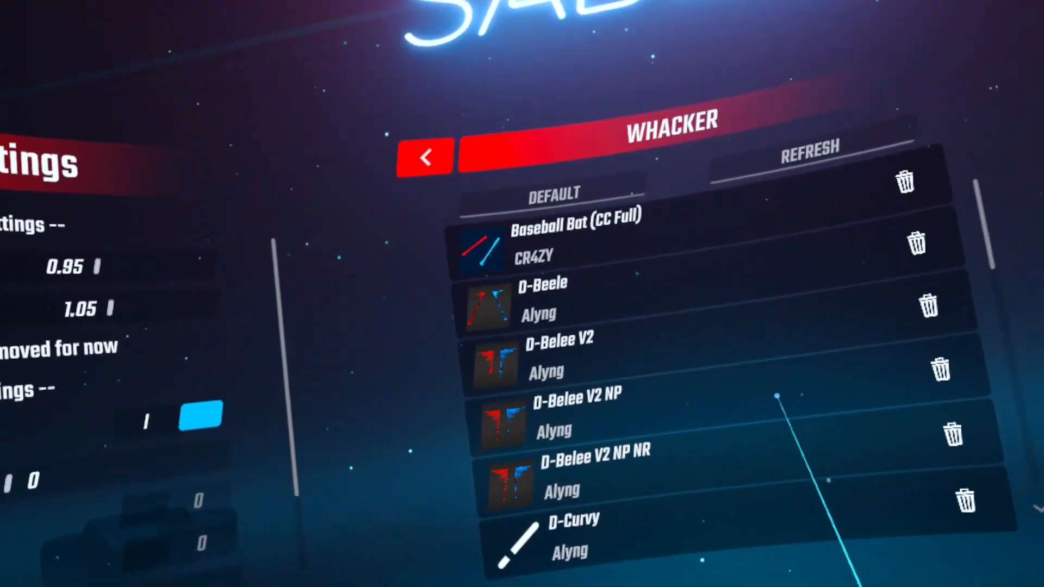
- Equip the Darth Vader ESB whacker and return to the Solo song list
scroll(down, 3)
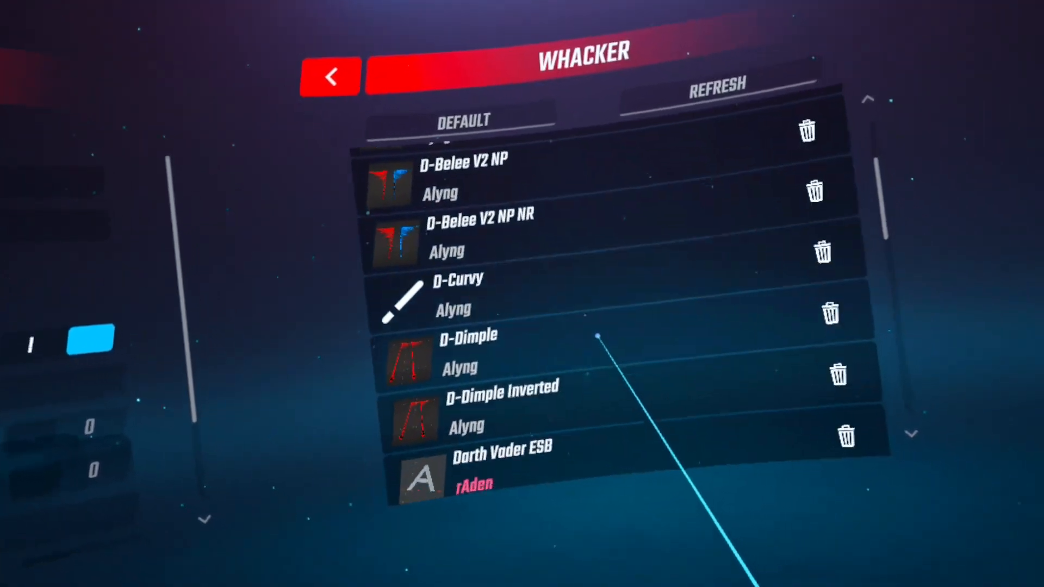
scroll(down, 3)
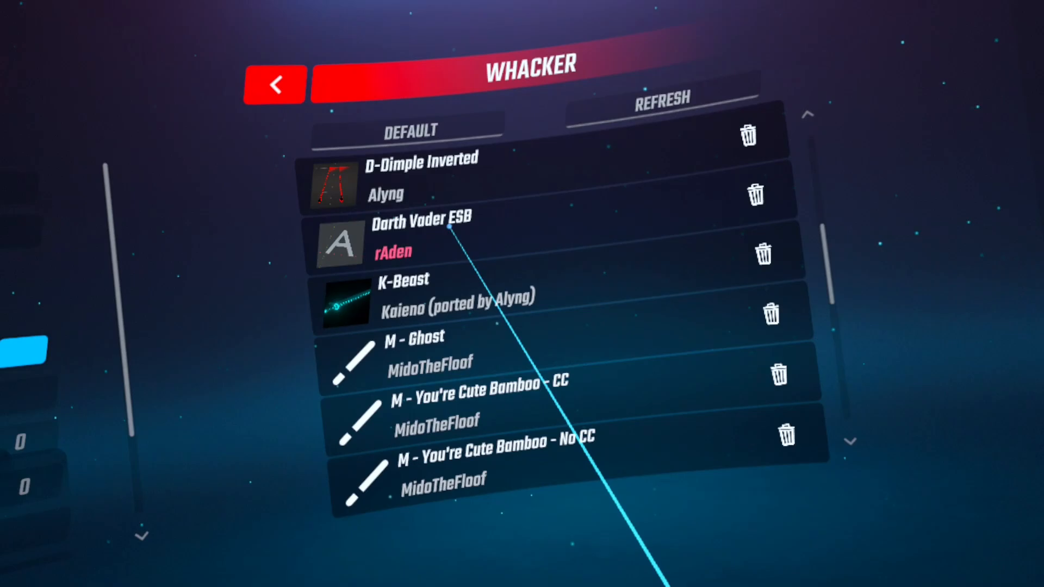
click(419, 220)
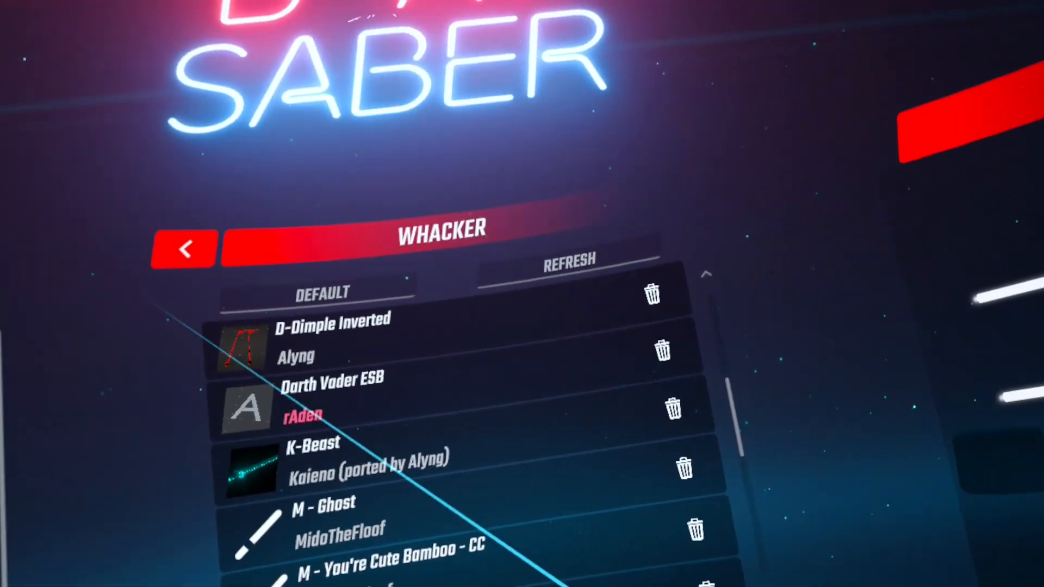
click(185, 248)
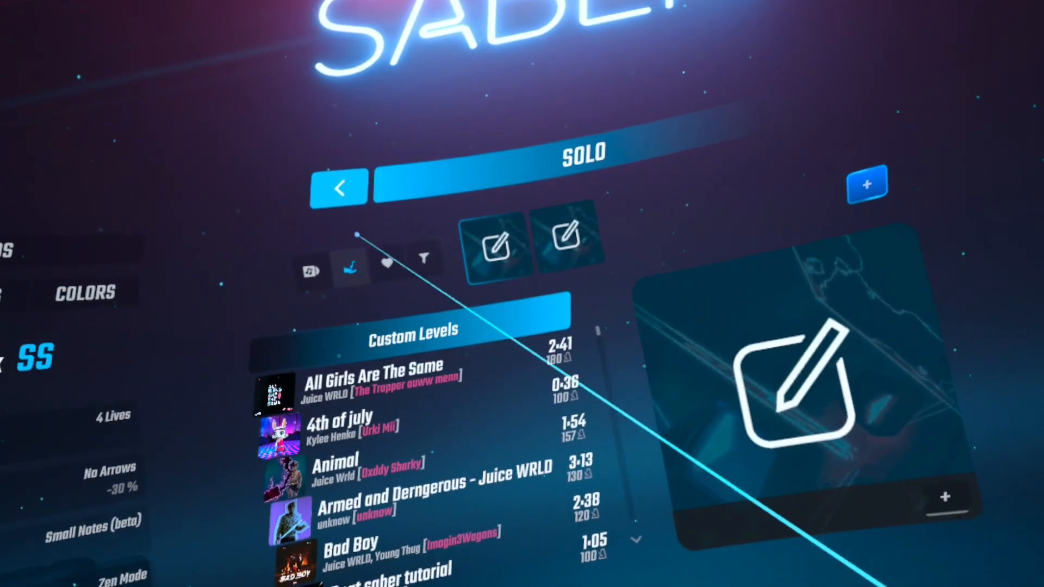
scroll(down, 3)
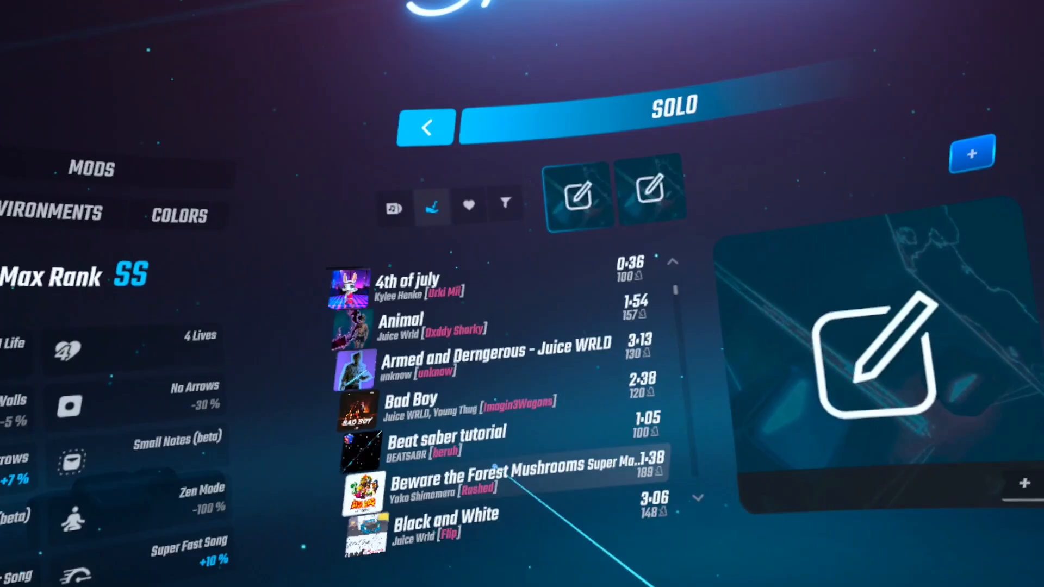